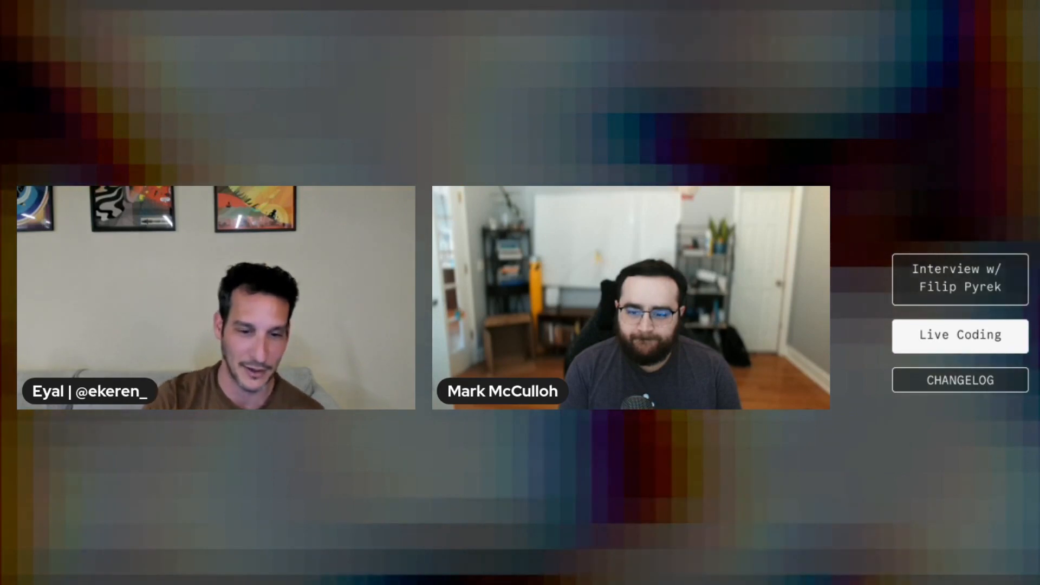
Step: Highlight 'get' in the Simulated permissions code sample and advance to the Log streaming slide
click(958, 380)
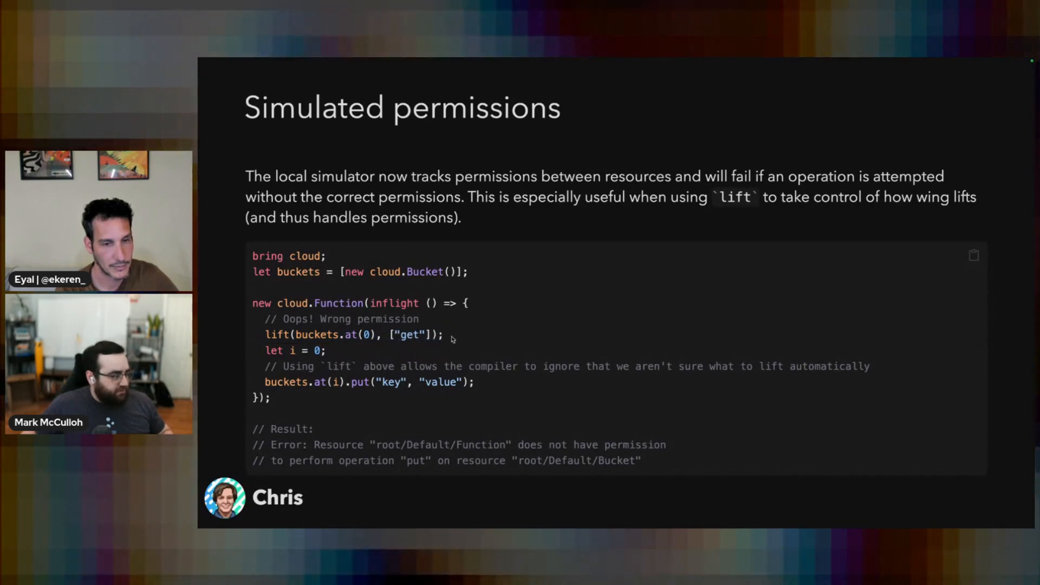
double_click(410, 334)
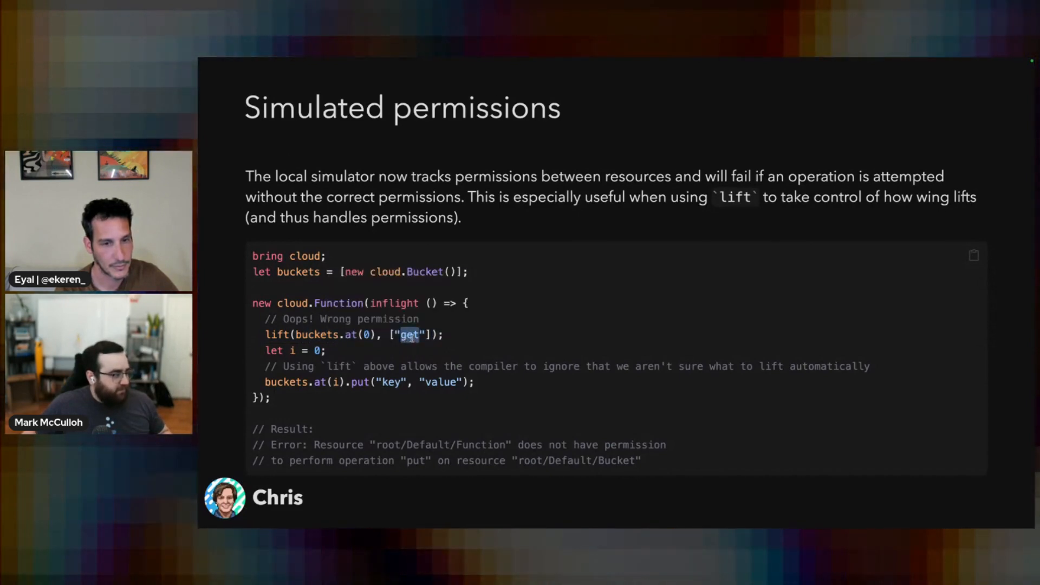
double_click(361, 381)
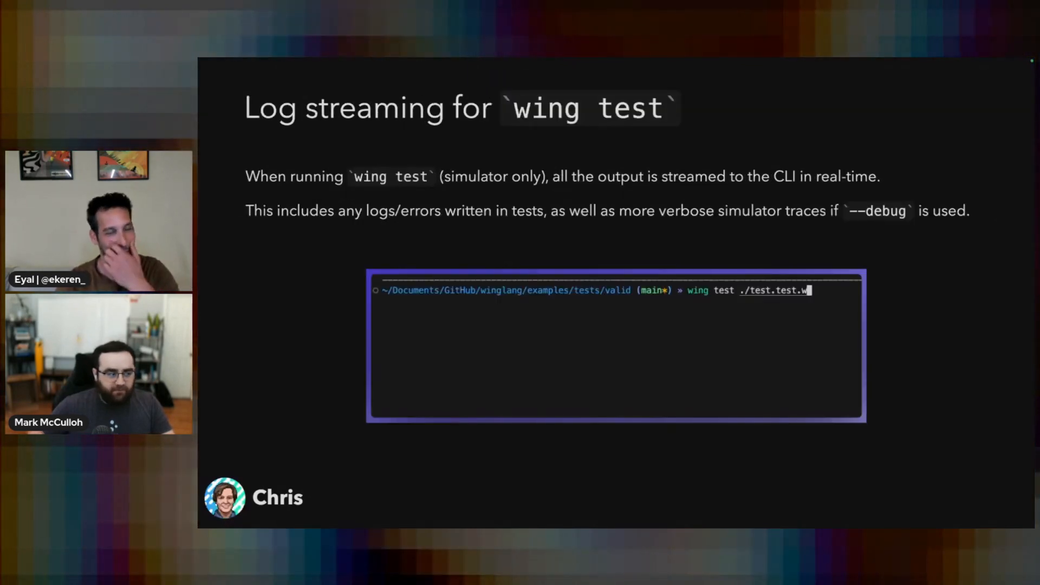
Step: Step through the log streaming terminal demo until Hi 1–4 logs and a passing test appear
key(Return)
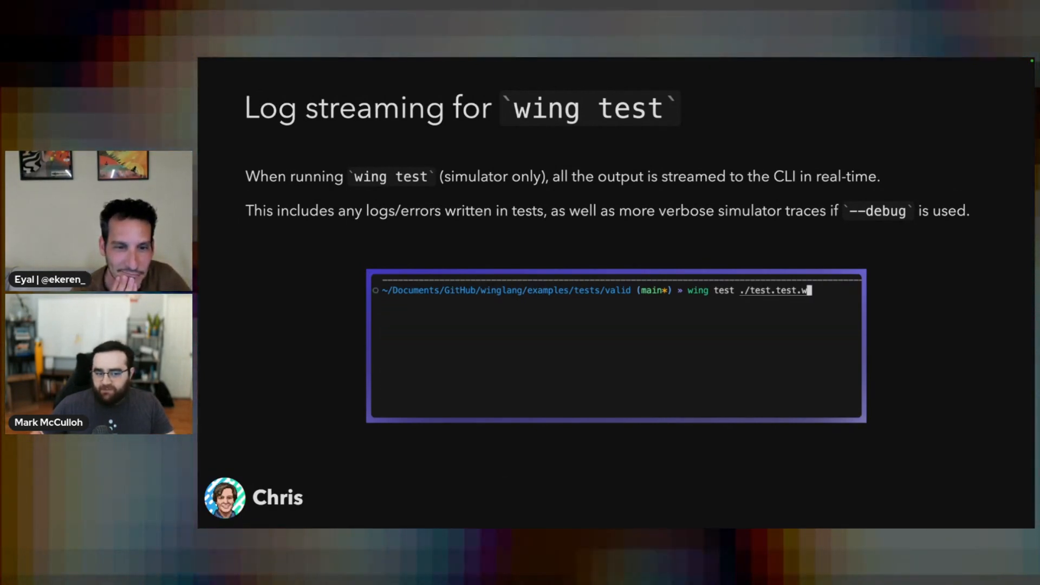
key(Return)
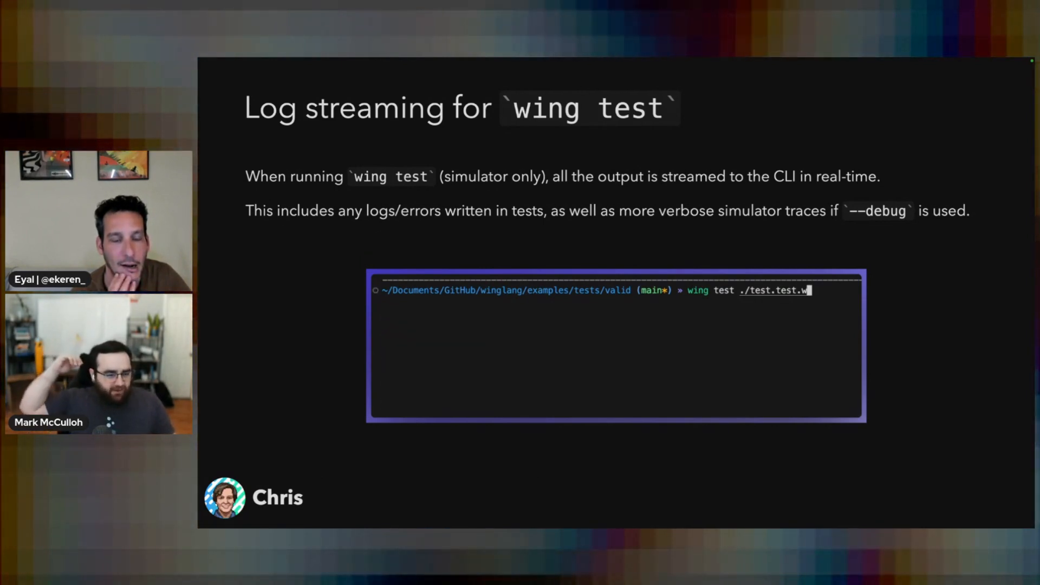
key(Return)
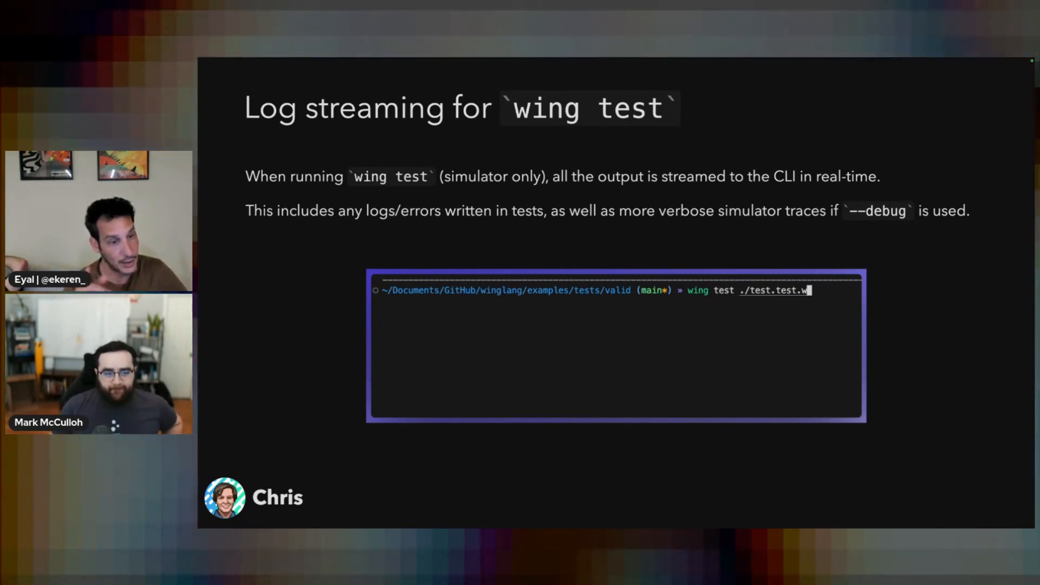
key(Return)
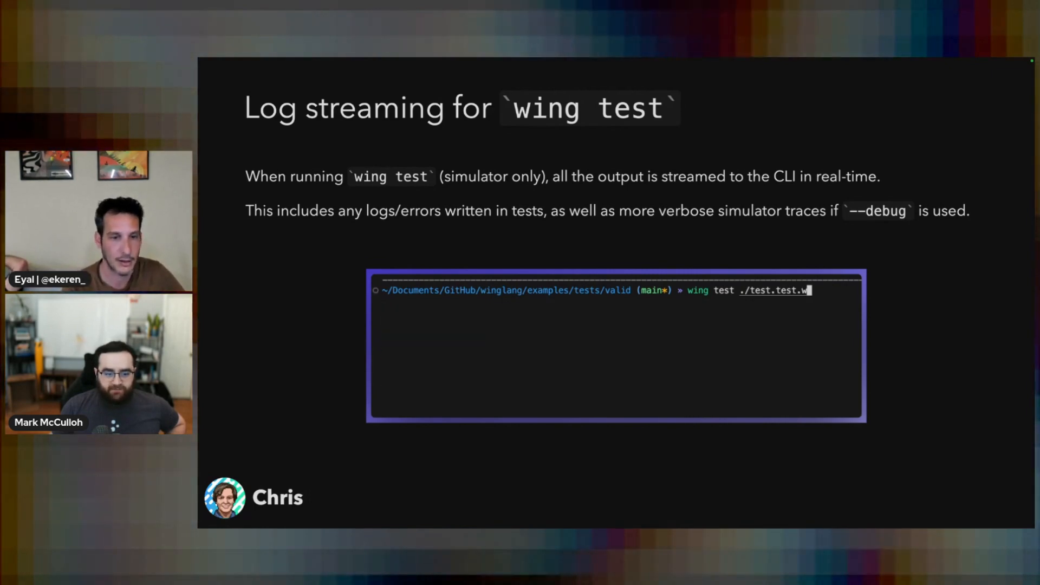
key(Return)
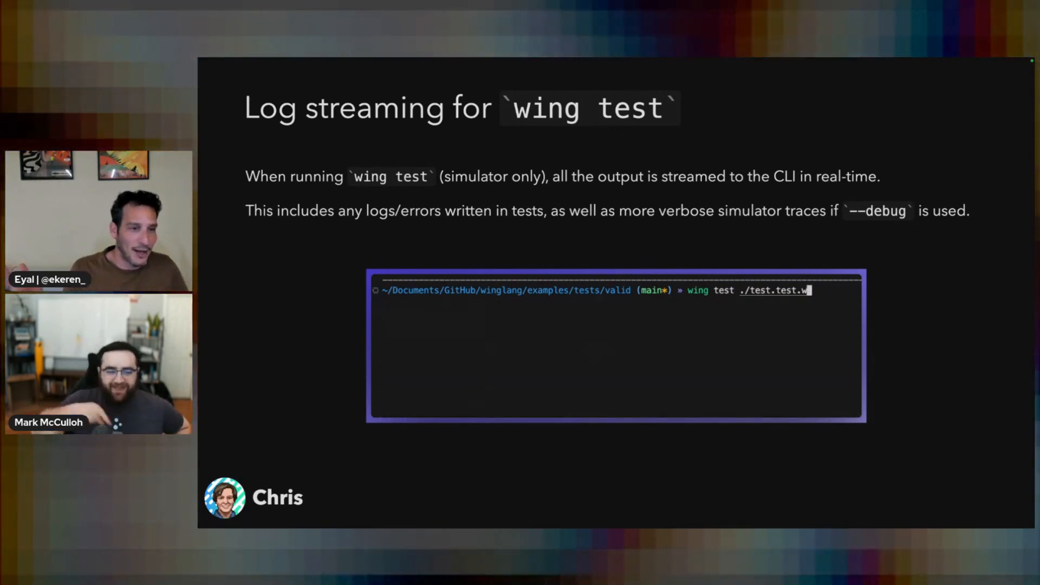
key(Return)
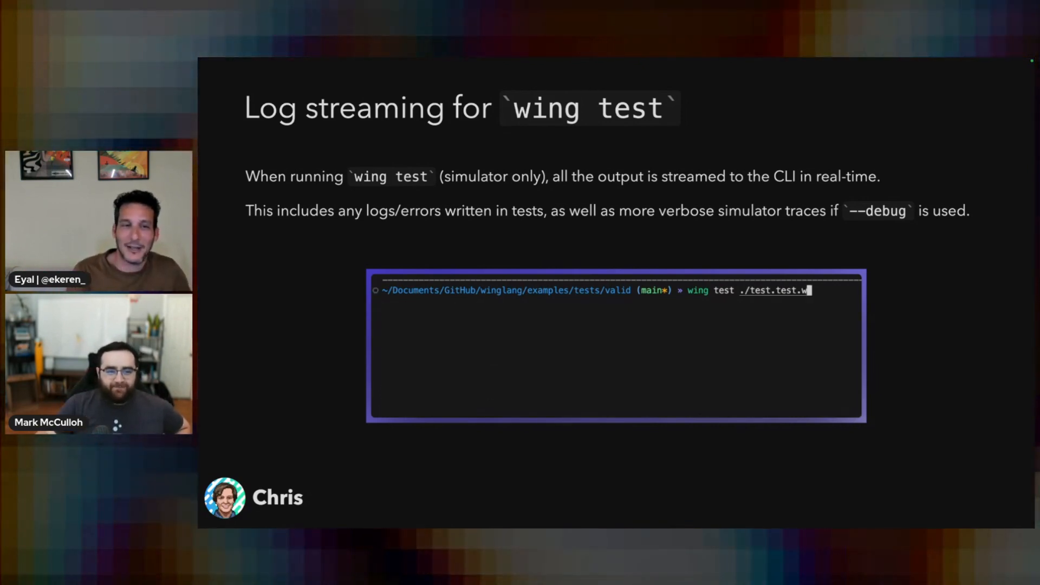
key(Return)
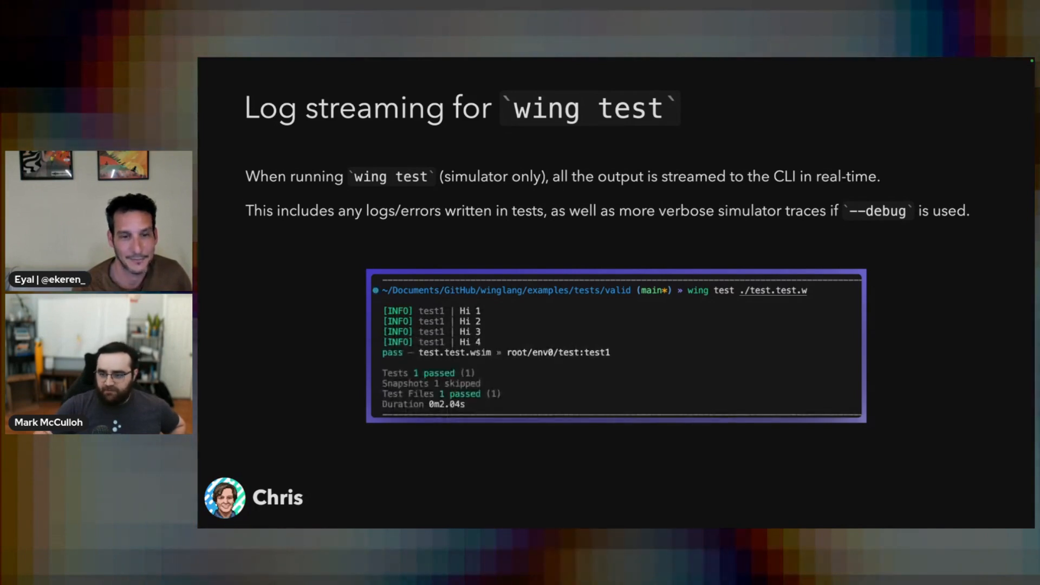
key(Right)
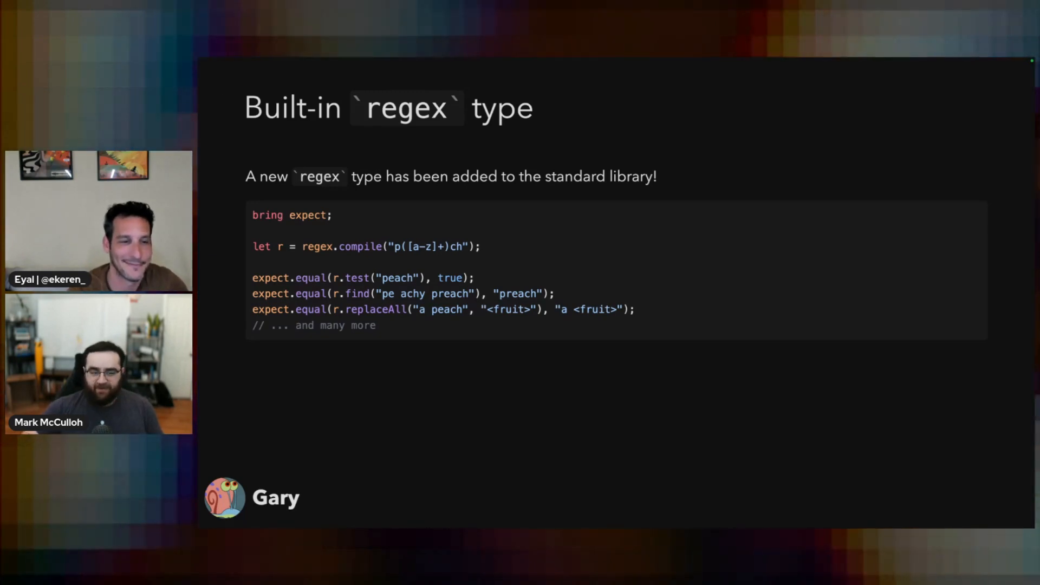
key(Right)
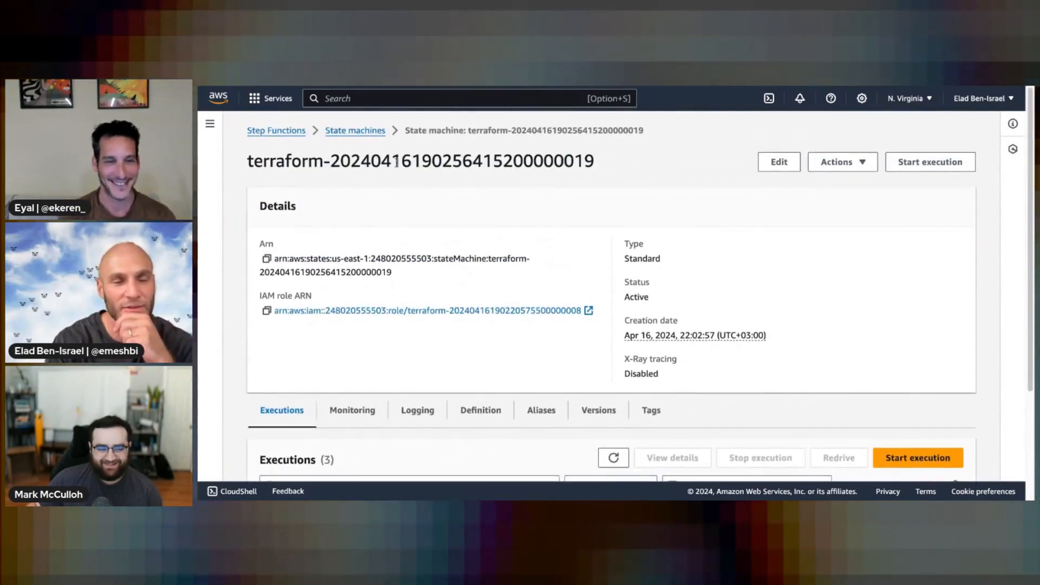
Step: View the Definition tab's workflow graph and inspect the 'get name from bucket' state
scroll(down, 3)
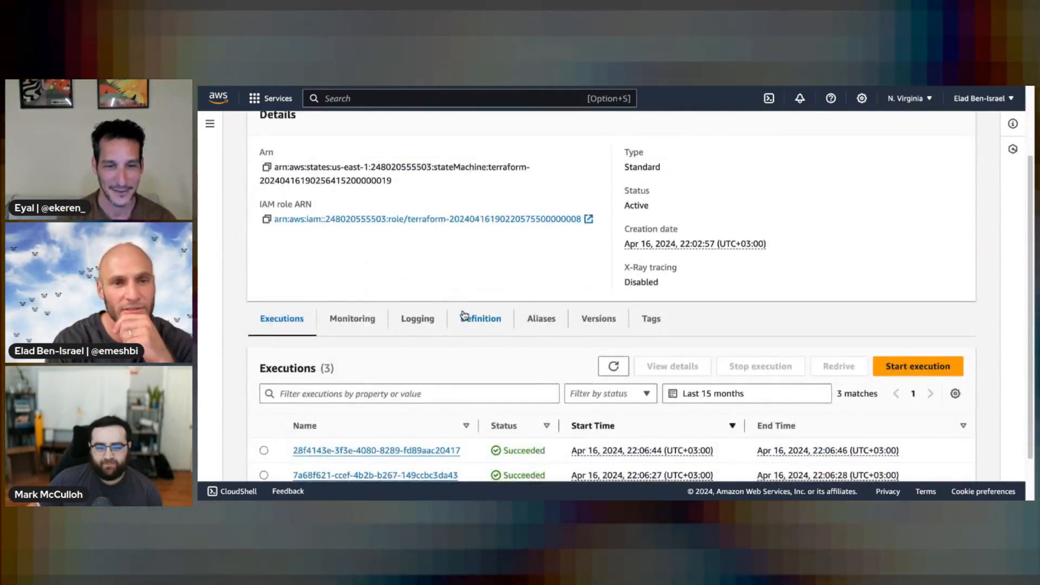
click(482, 318)
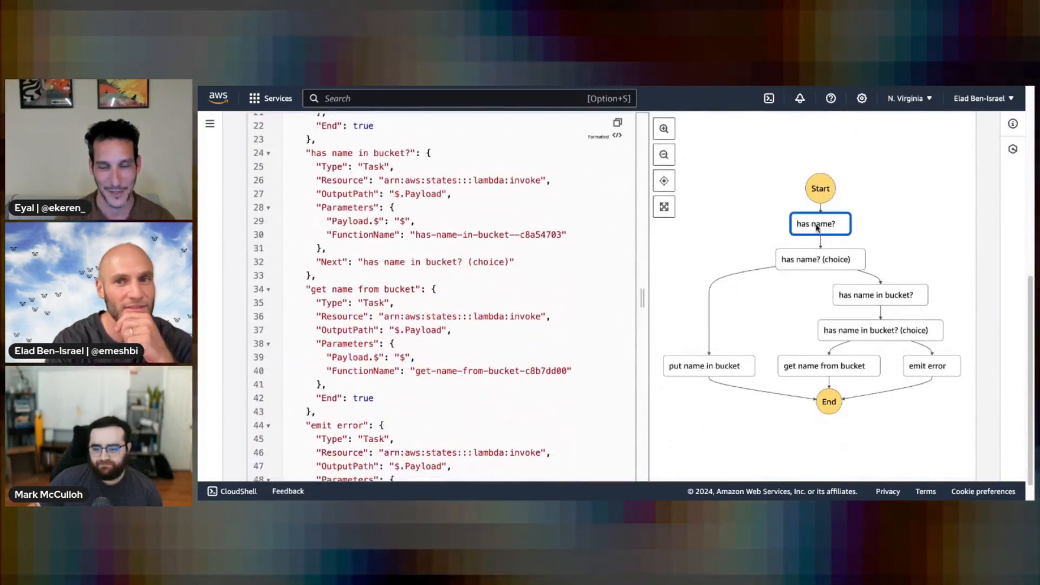
click(827, 366)
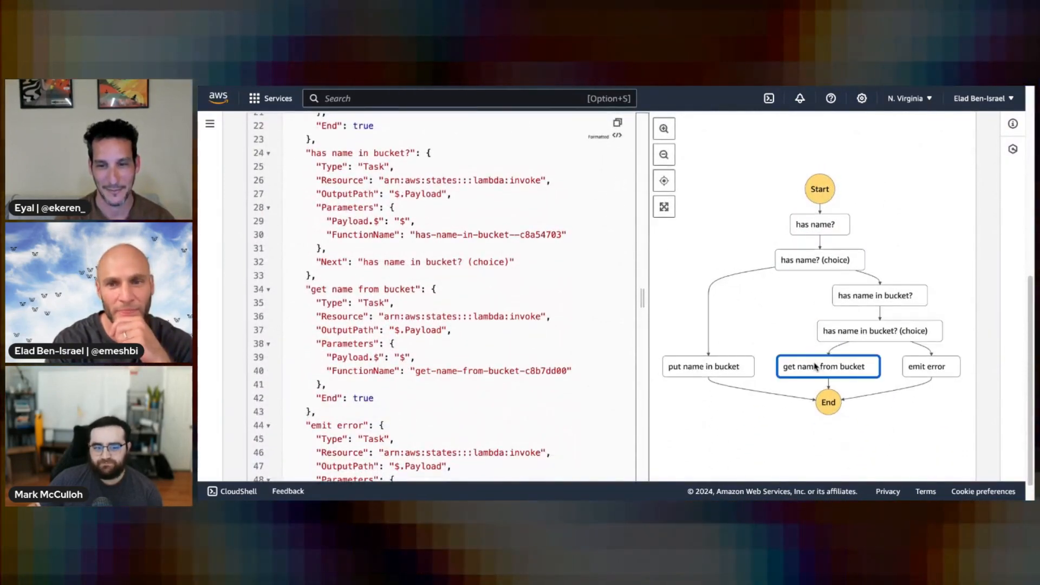
scroll(up, 3)
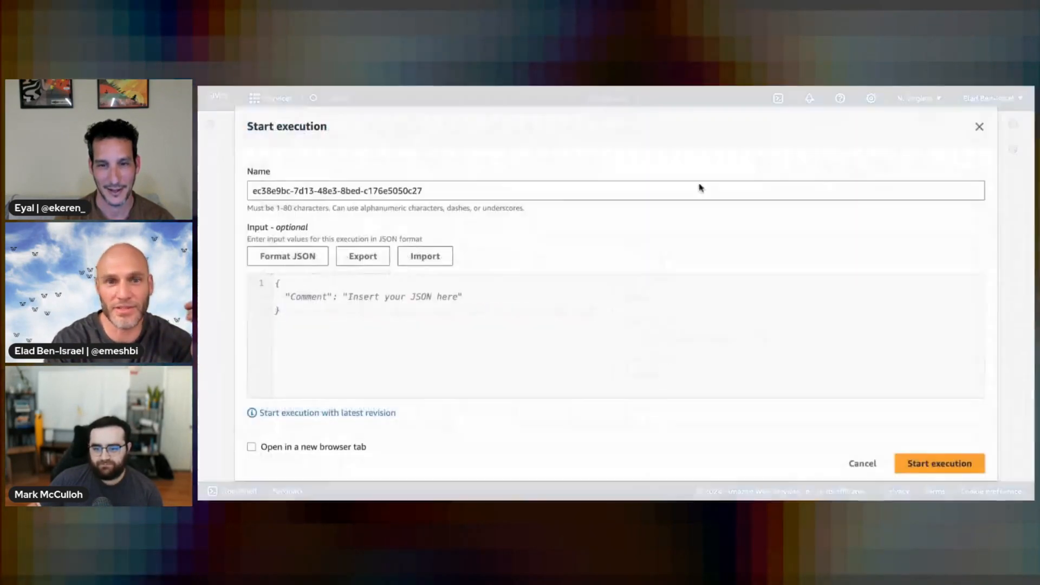
Step: Enter JSON input naming 'eyal the king of wingly' and select 'eyal' for replacement
text({ "na)
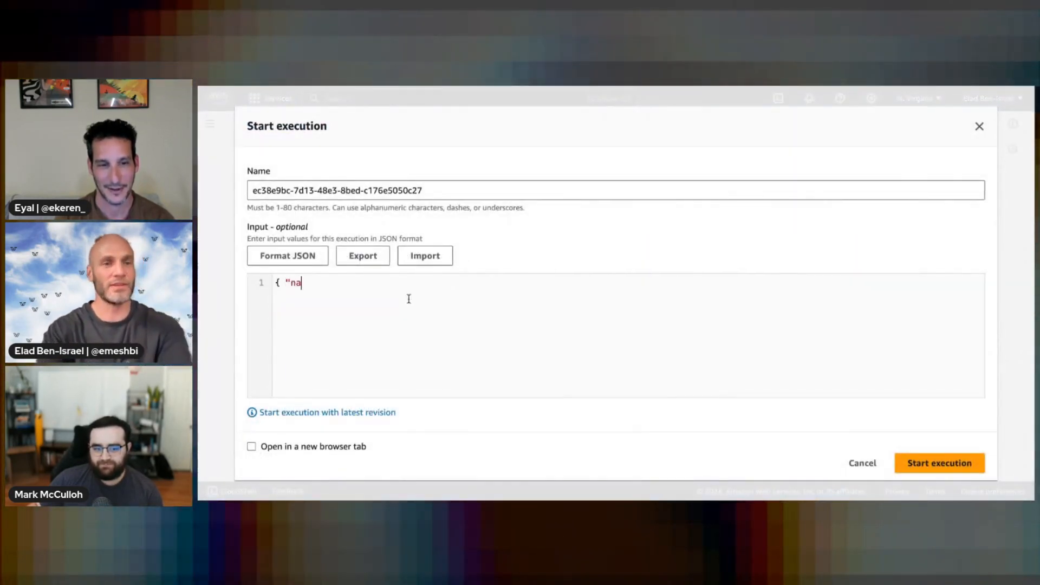
text(me": "ya)
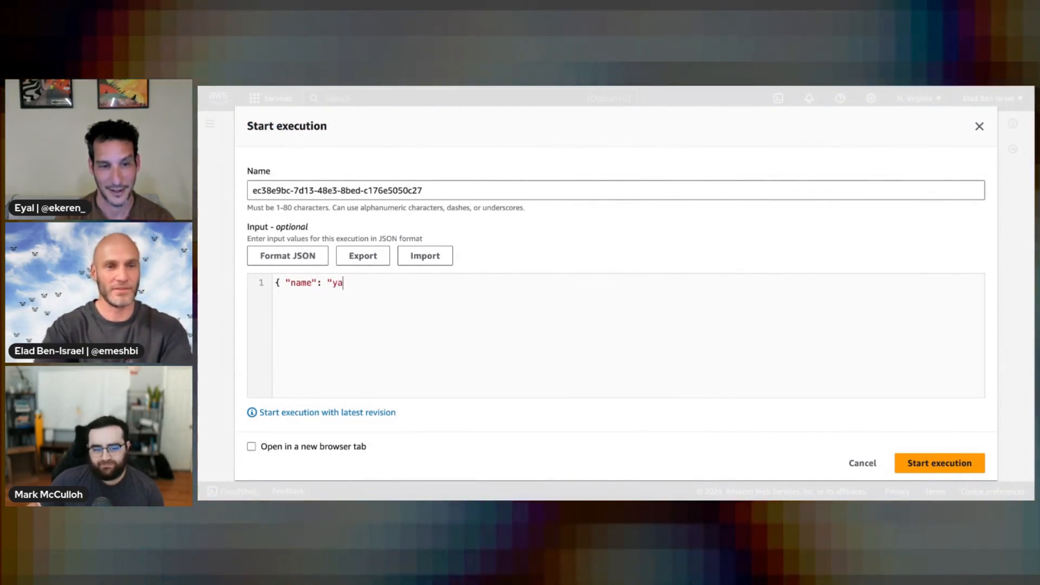
text(l)
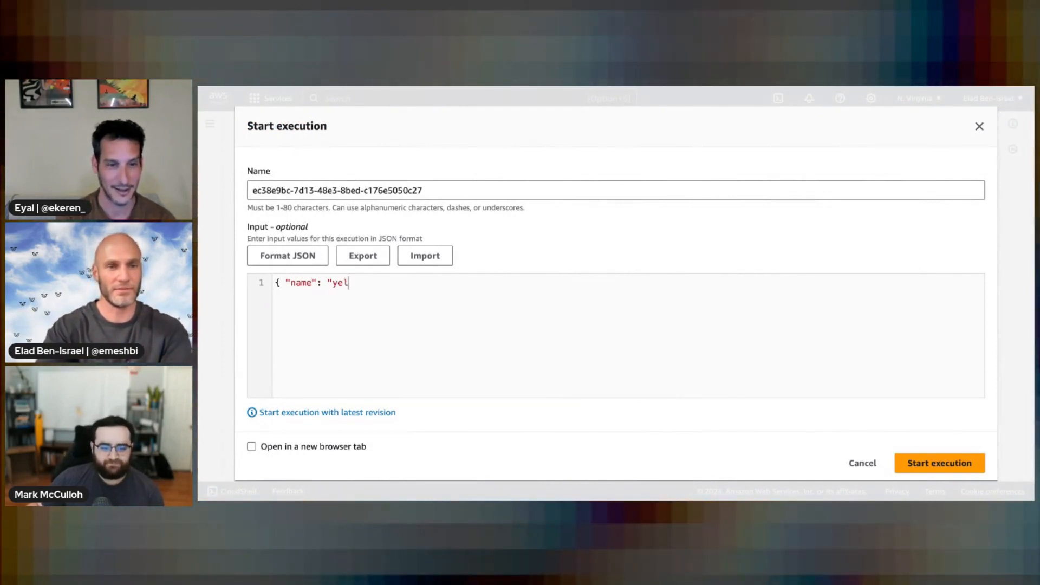
text(eyal.)
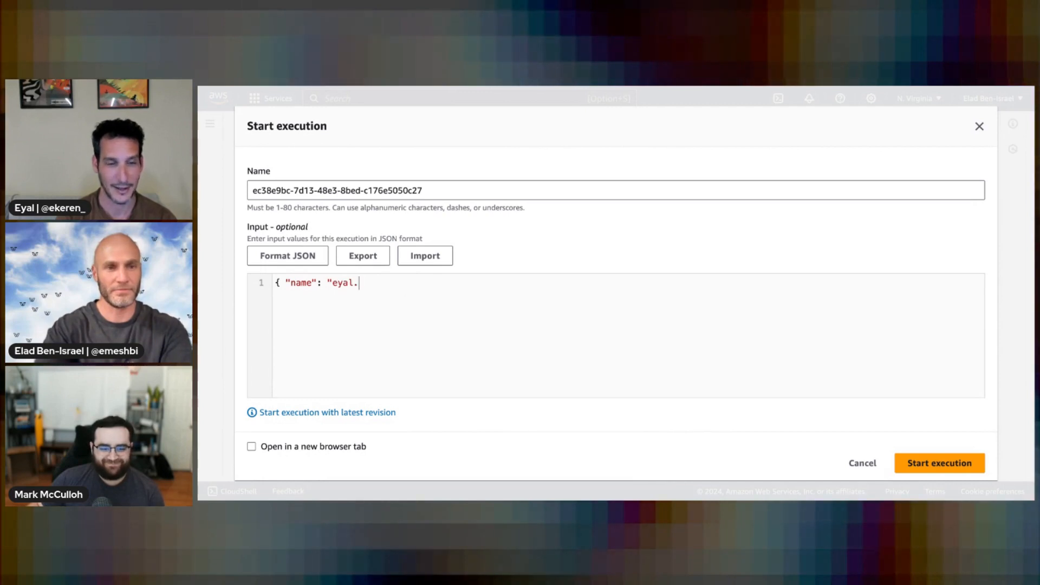
text(the kin)
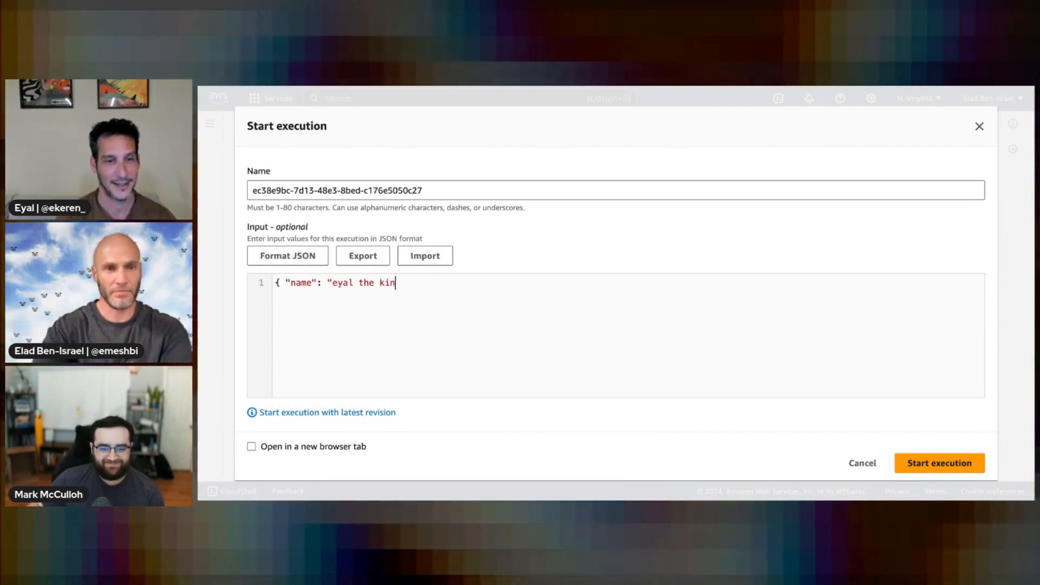
text(g of wing)
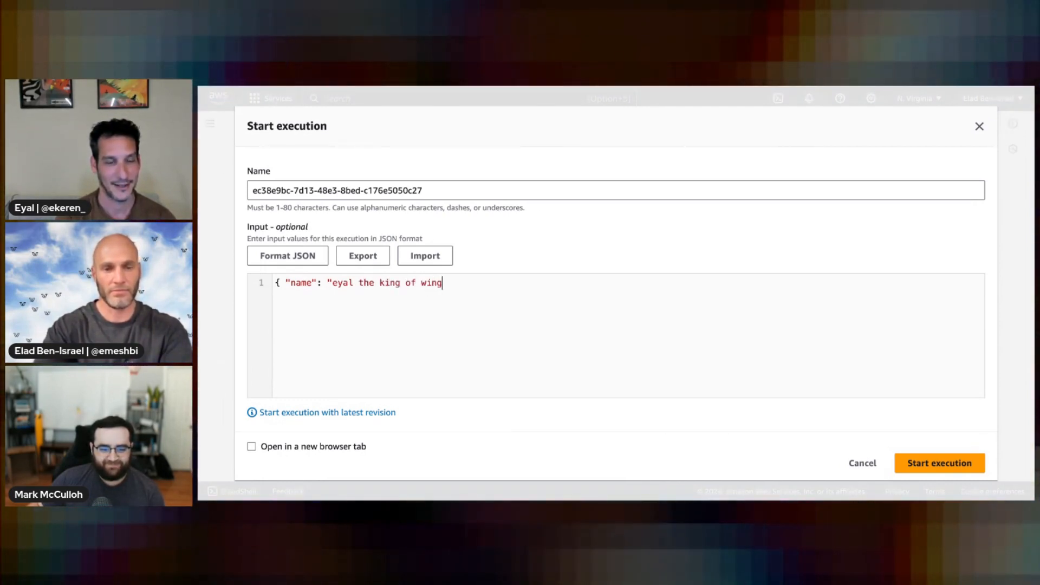
text(ly" })
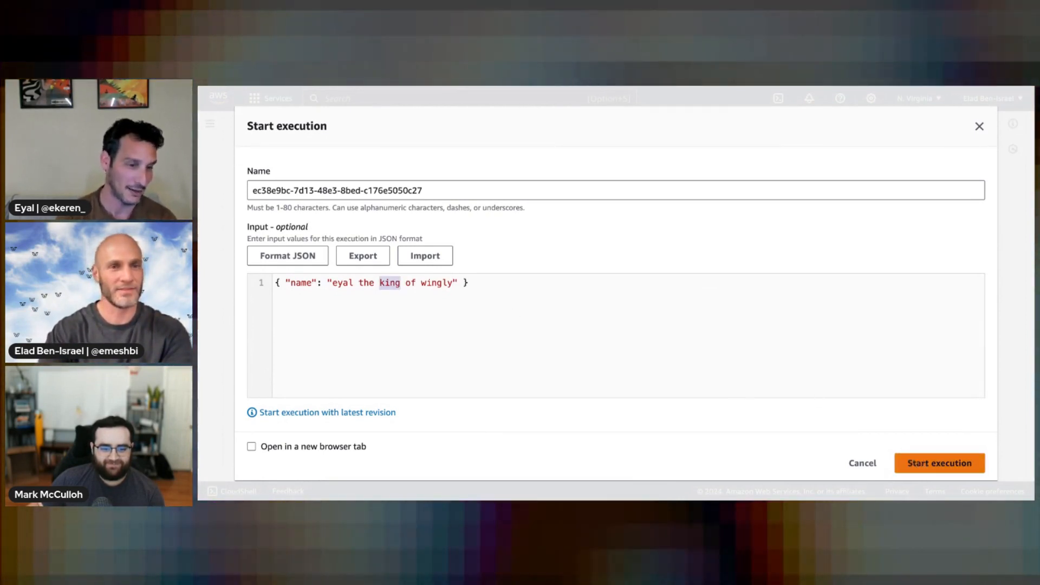
double_click(340, 282)
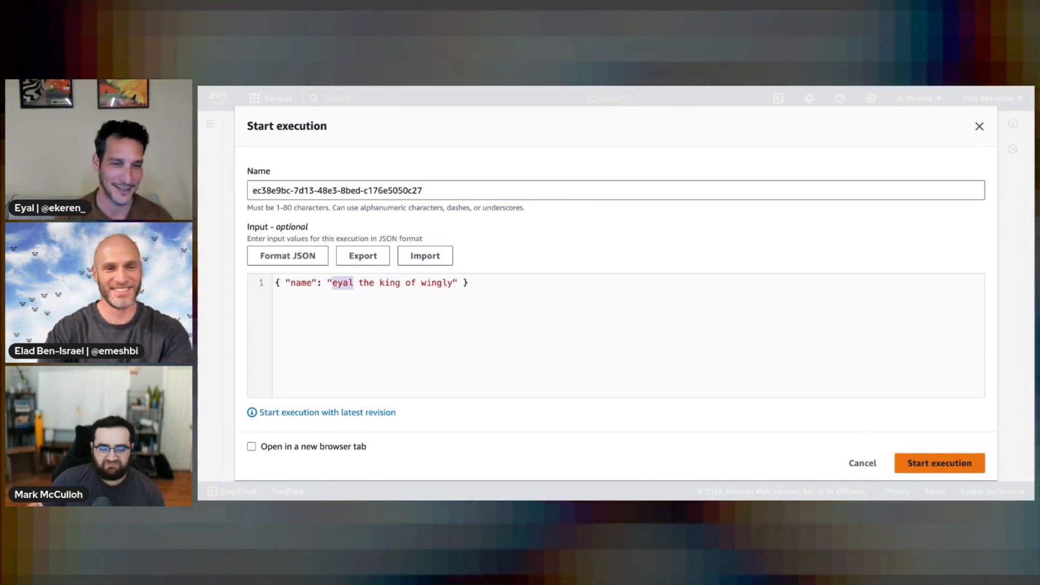
Step: Replace the name with 'mark', start the execution, and inspect the 'has name?' choice step
text(mark)
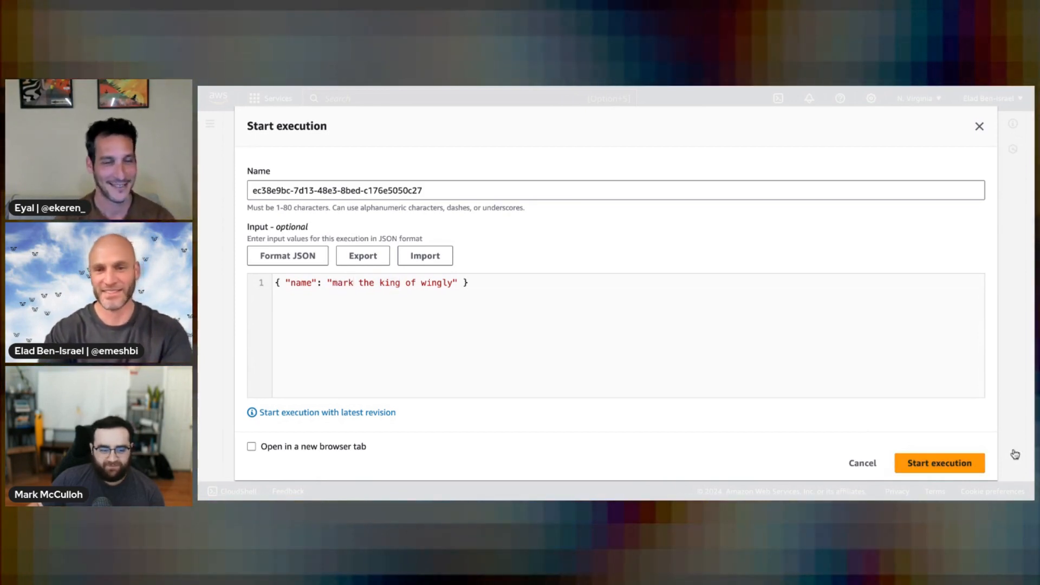
click(939, 464)
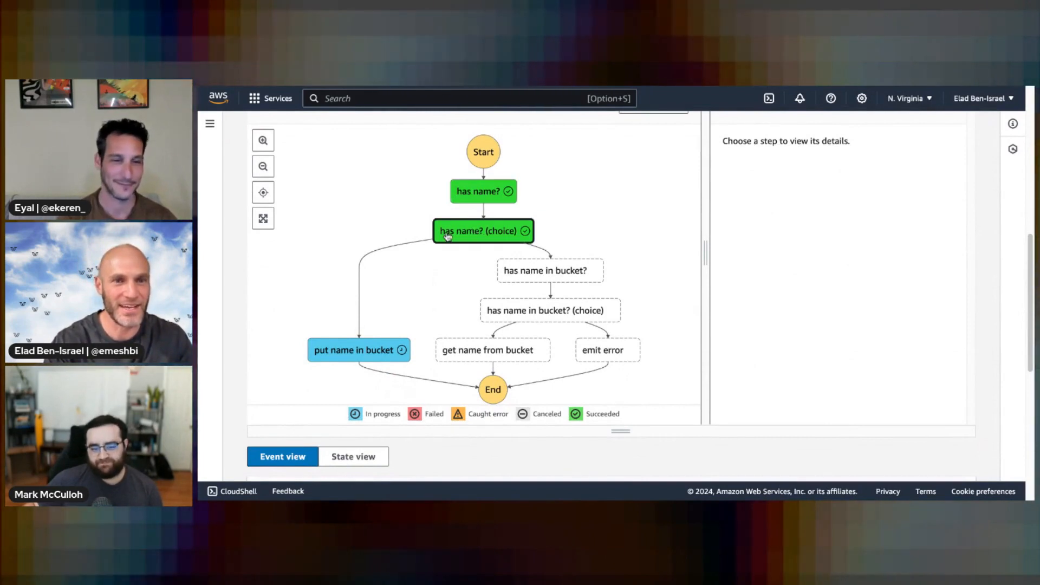
click(358, 350)
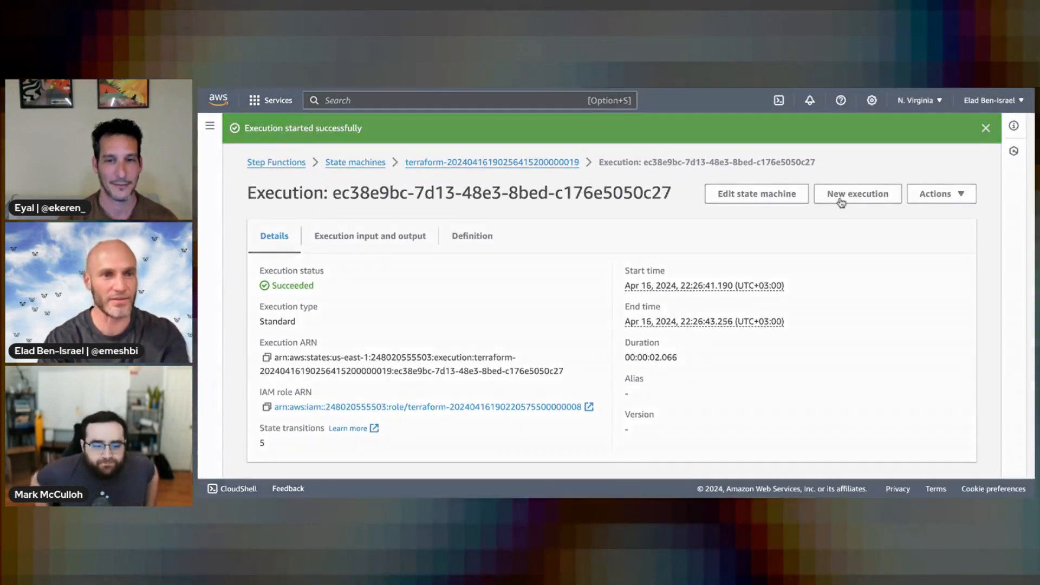
Step: Start a new default-input execution and inspect its 'has name in bucket?' step
click(857, 193)
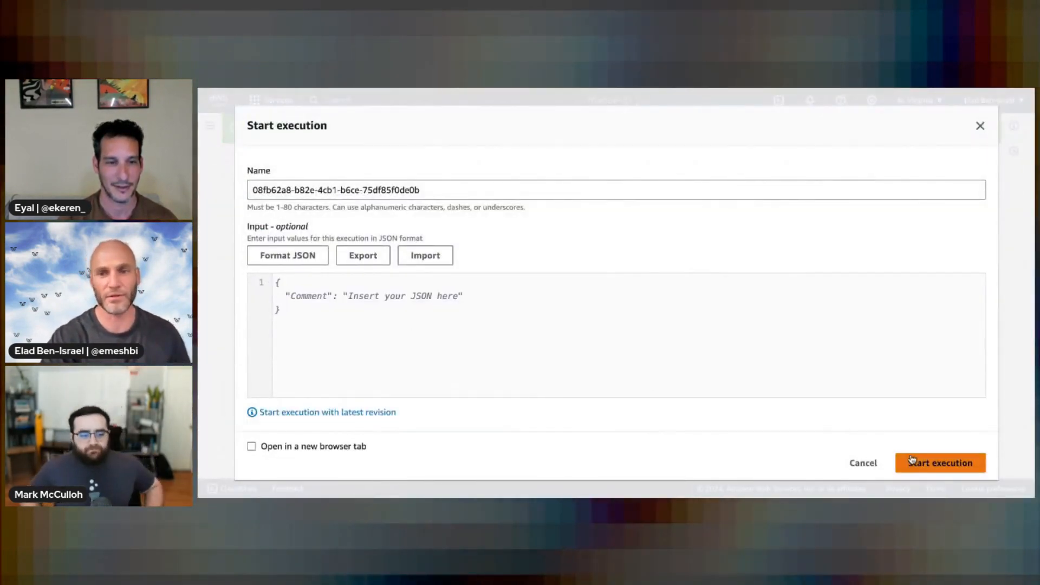
click(939, 463)
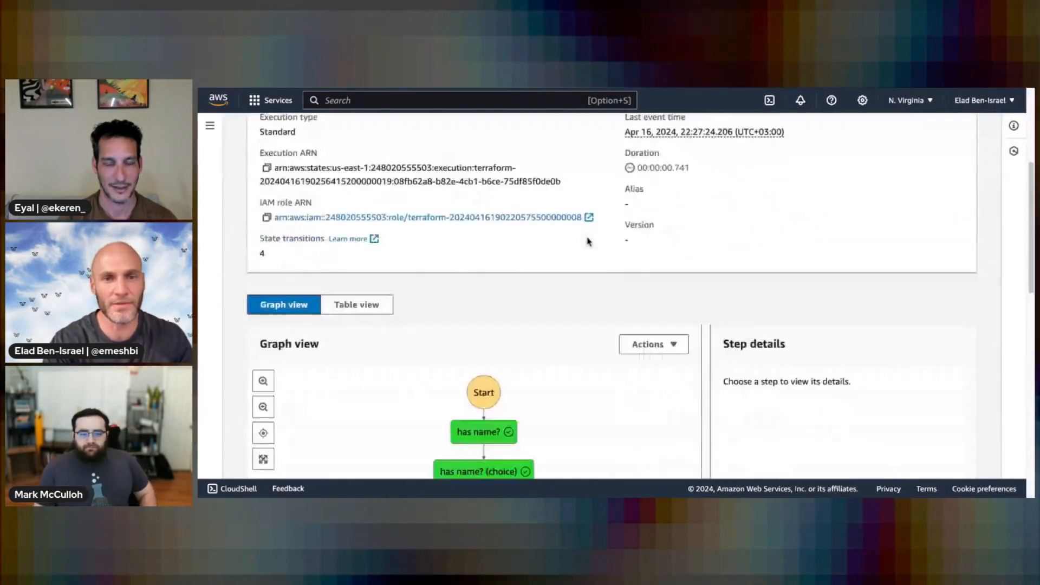
scroll(down, 3)
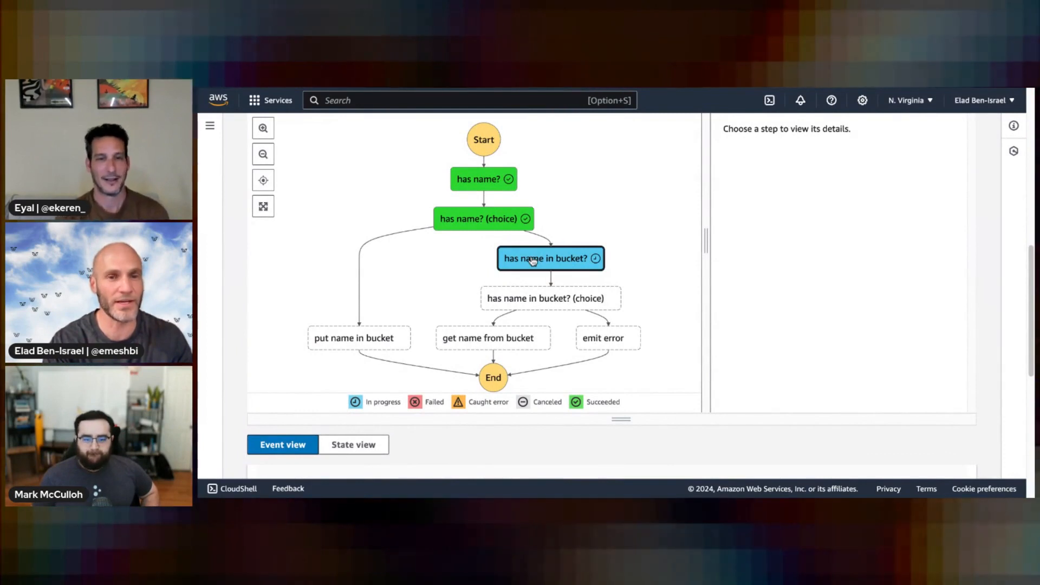
click(492, 337)
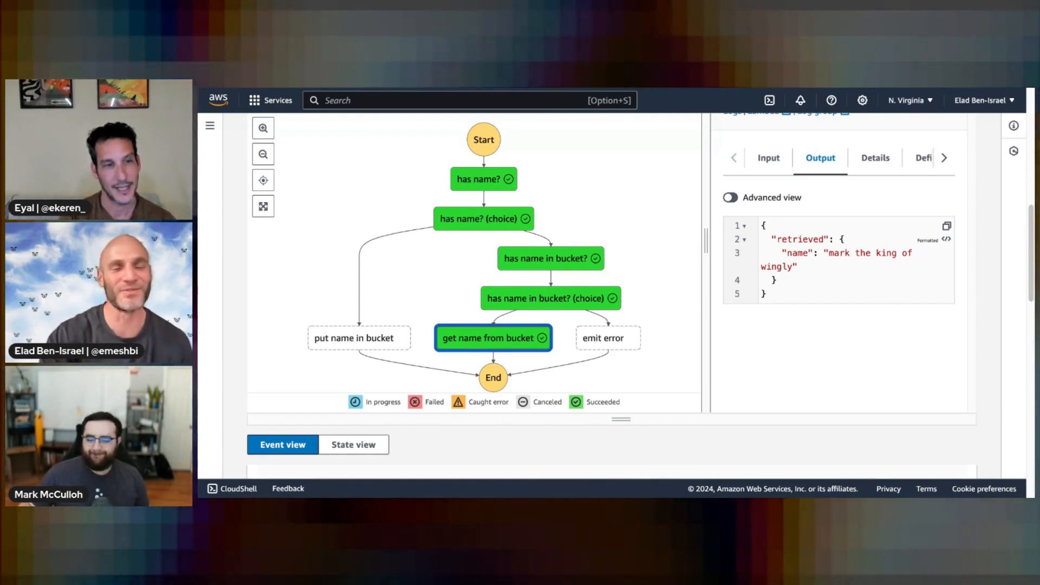
mouse_move(511, 91)
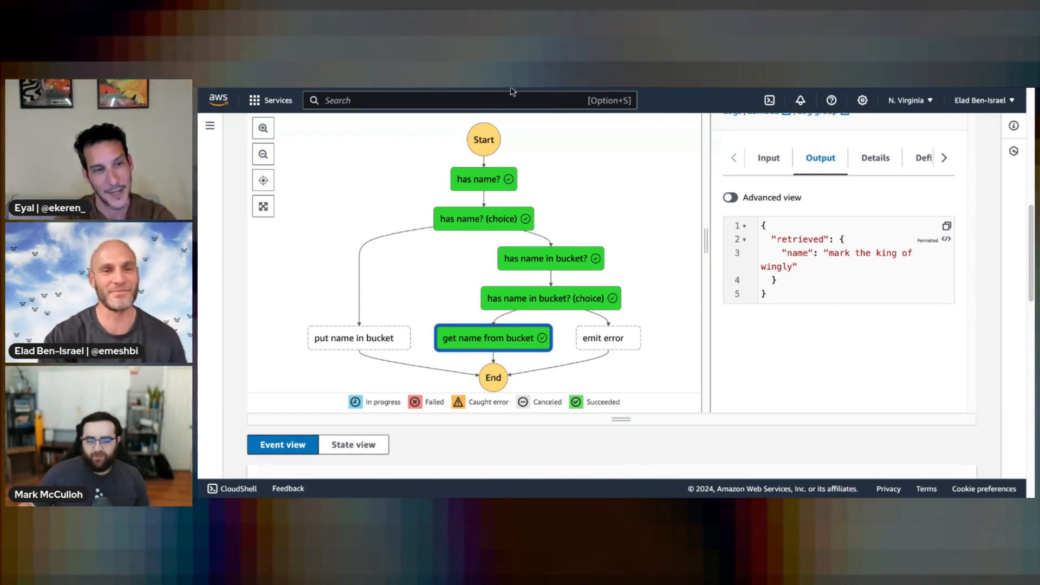
mouse_move(523, 91)
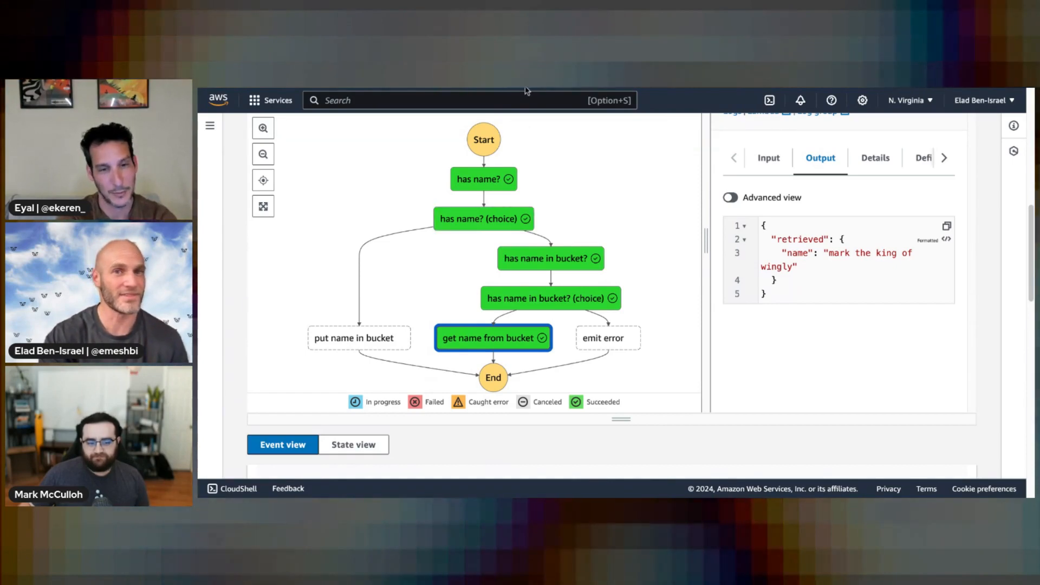